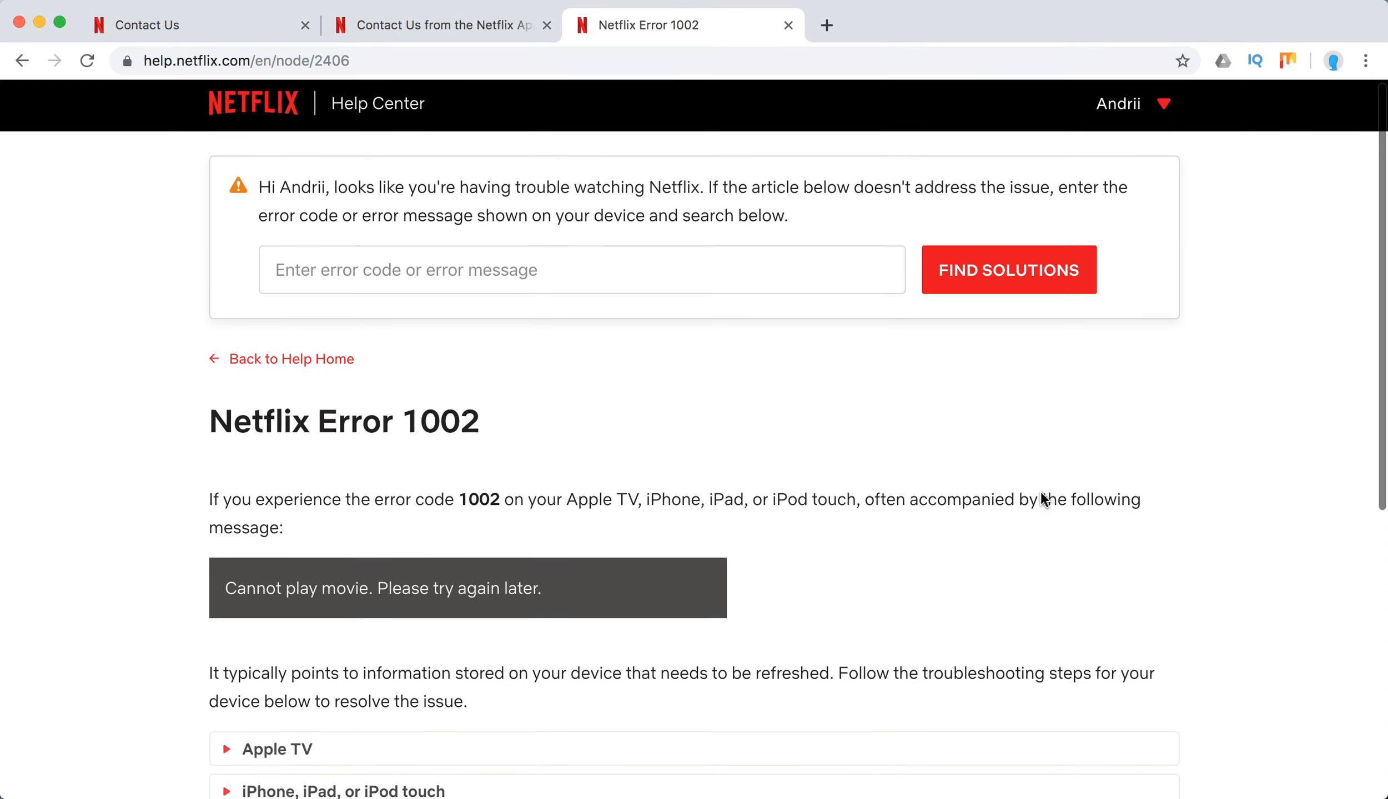
# Clear the selected device names and expand Apple TV, which advises contacting customer service
pyautogui.scroll(-3)
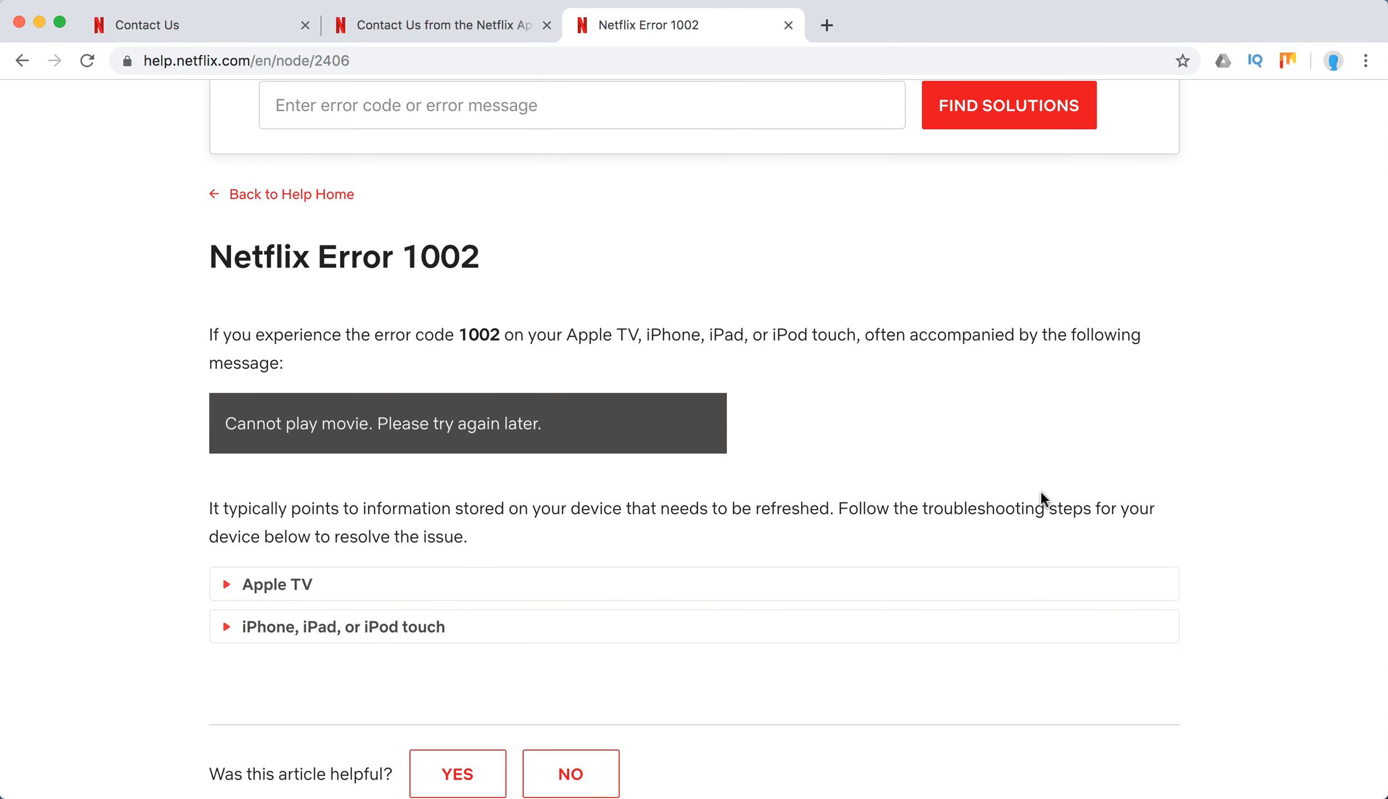
pyautogui.moveTo(566, 337)
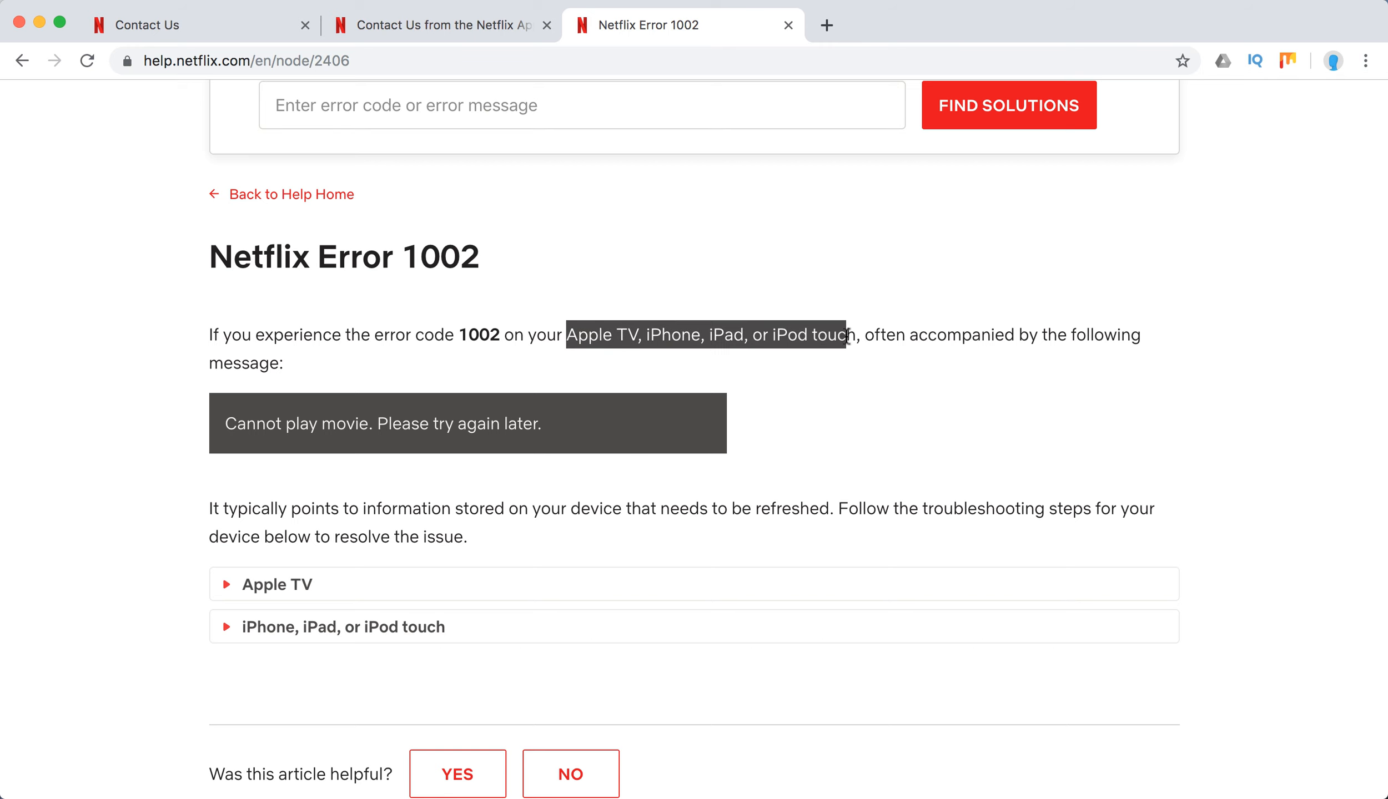
pyautogui.click(498, 435)
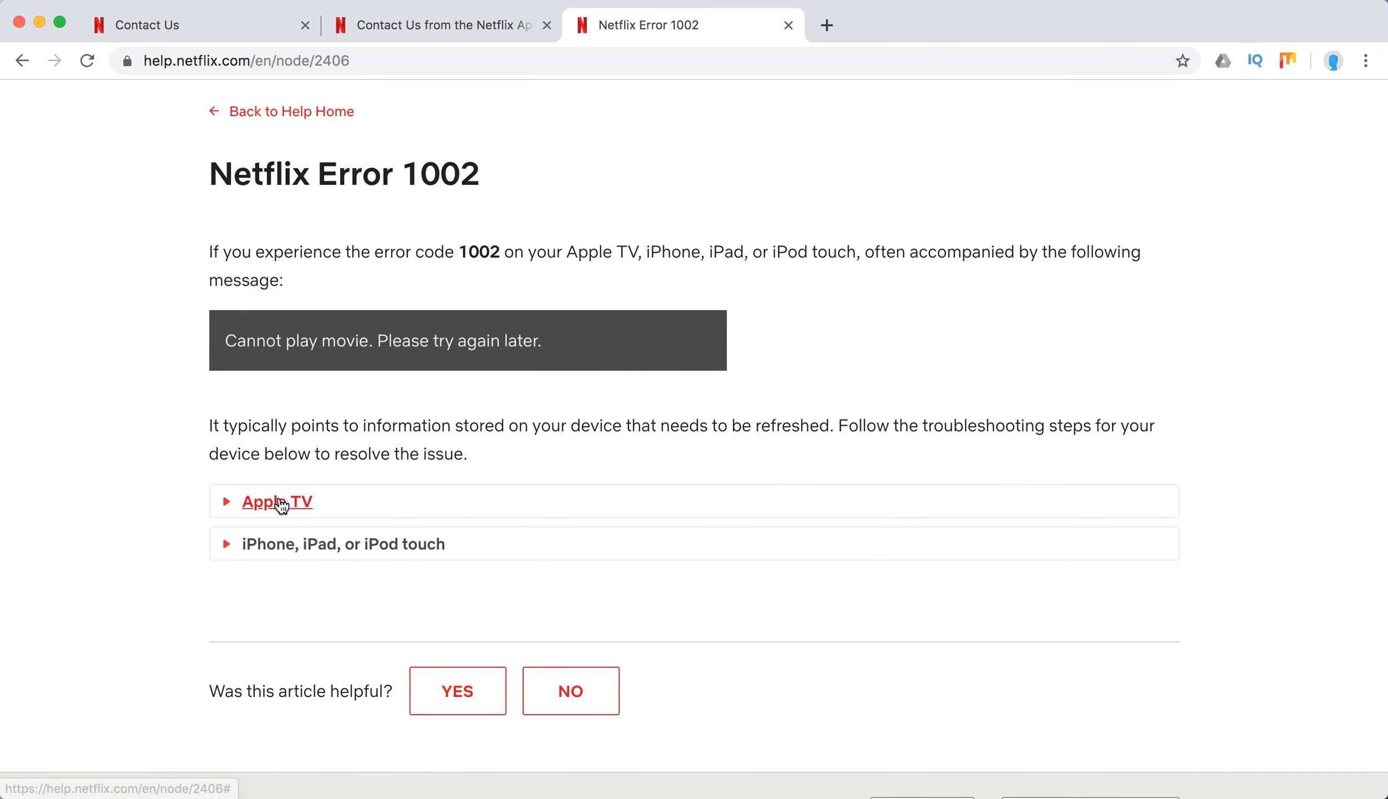
pyautogui.click(275, 502)
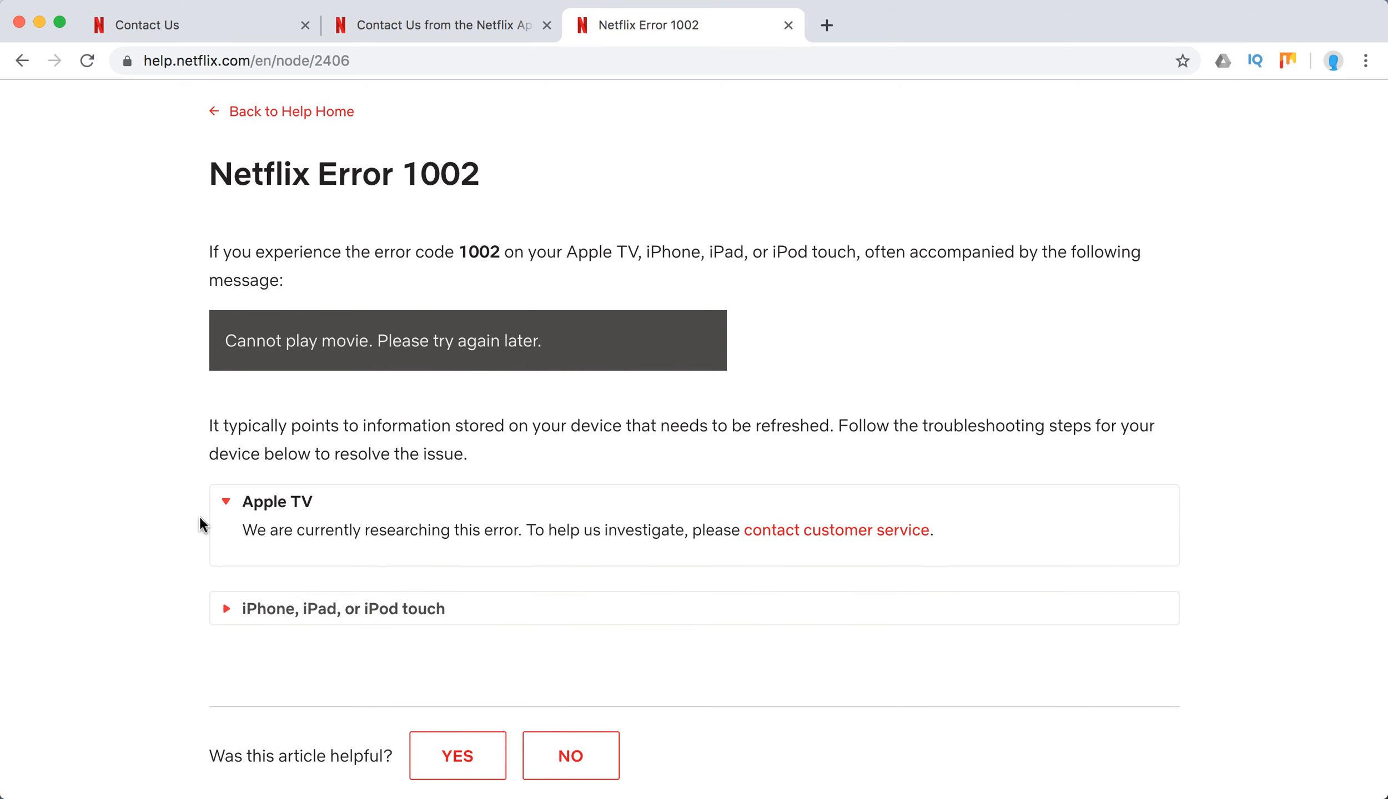
pyautogui.scroll(-3)
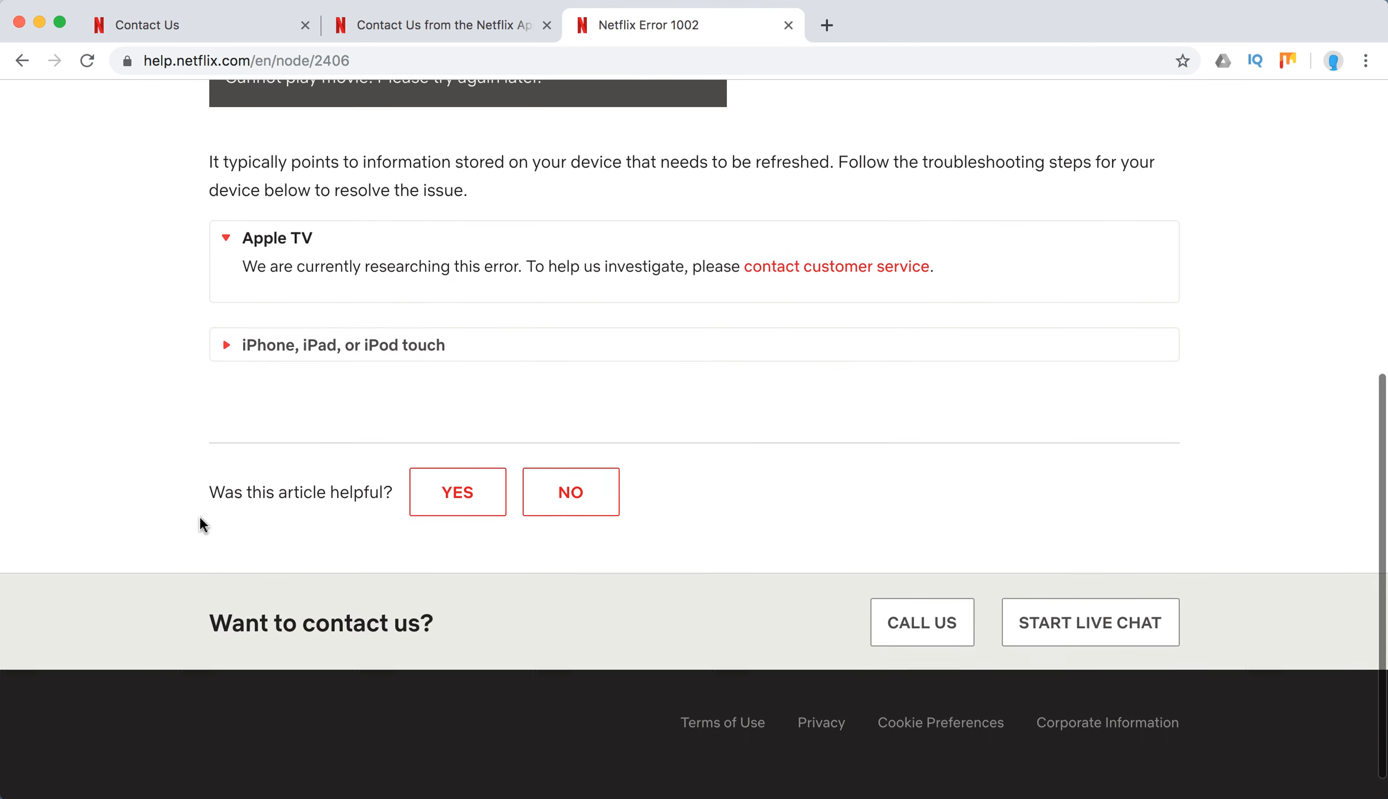
pyautogui.scroll(3)
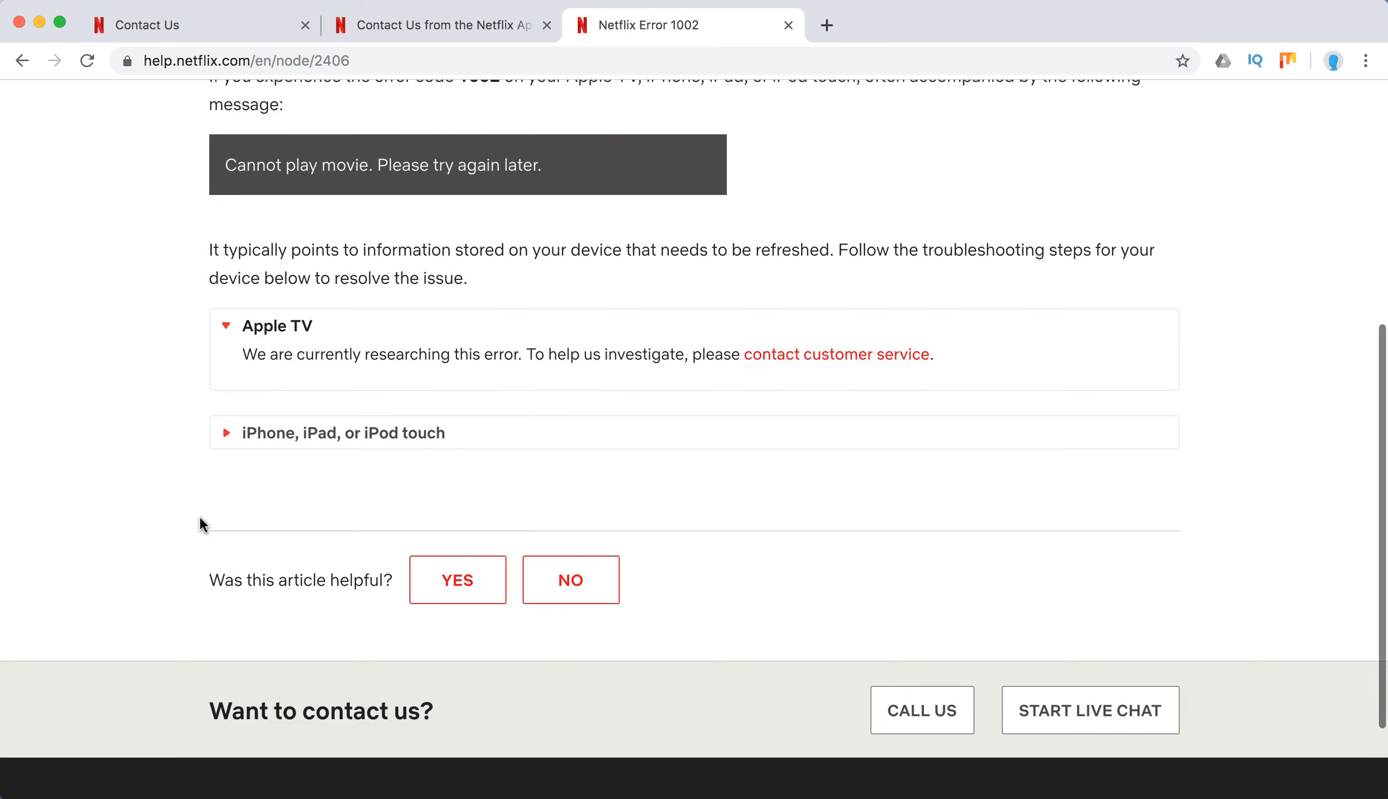
pyautogui.moveTo(333, 434)
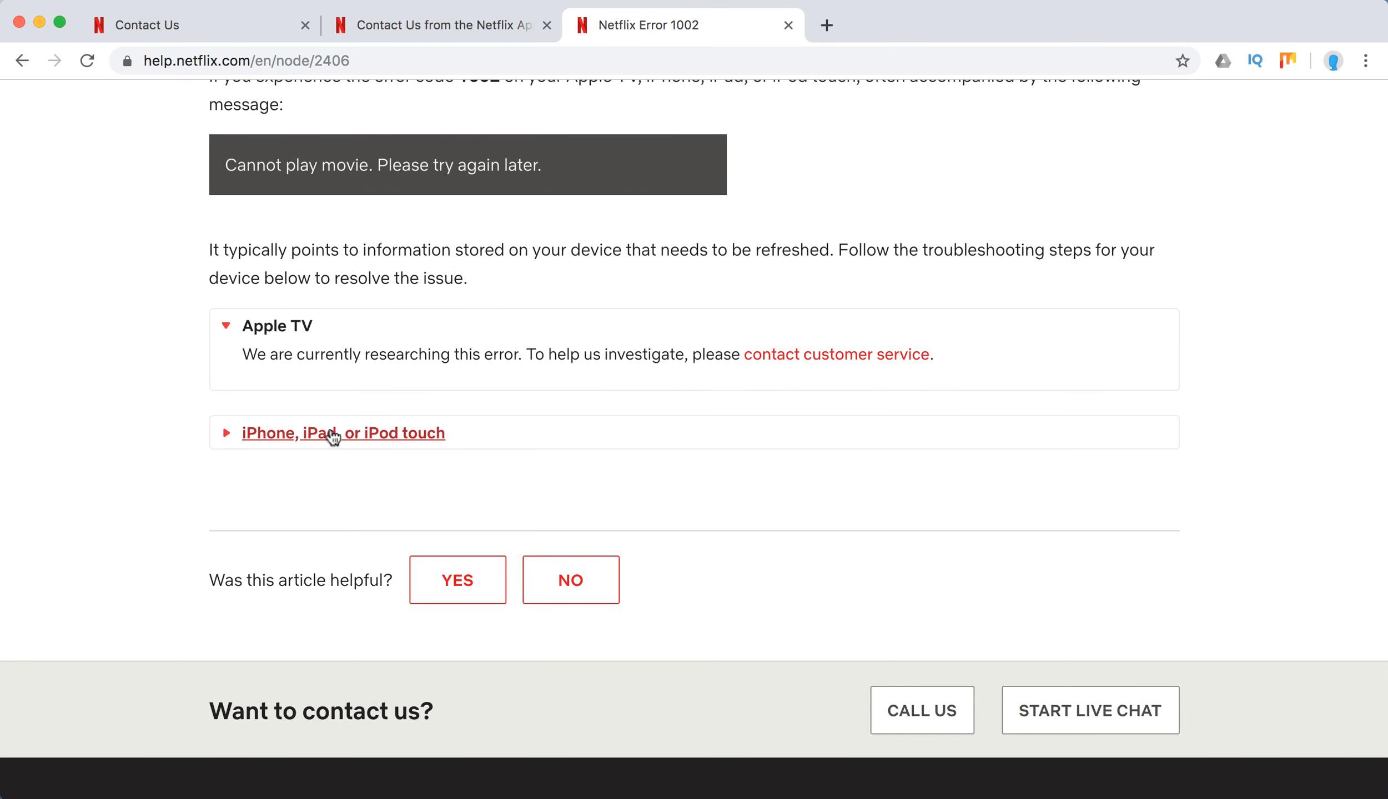
# Expand the iPhone, iPad, or iPod touch section and its Restart step, then scroll through
pyautogui.click(344, 433)
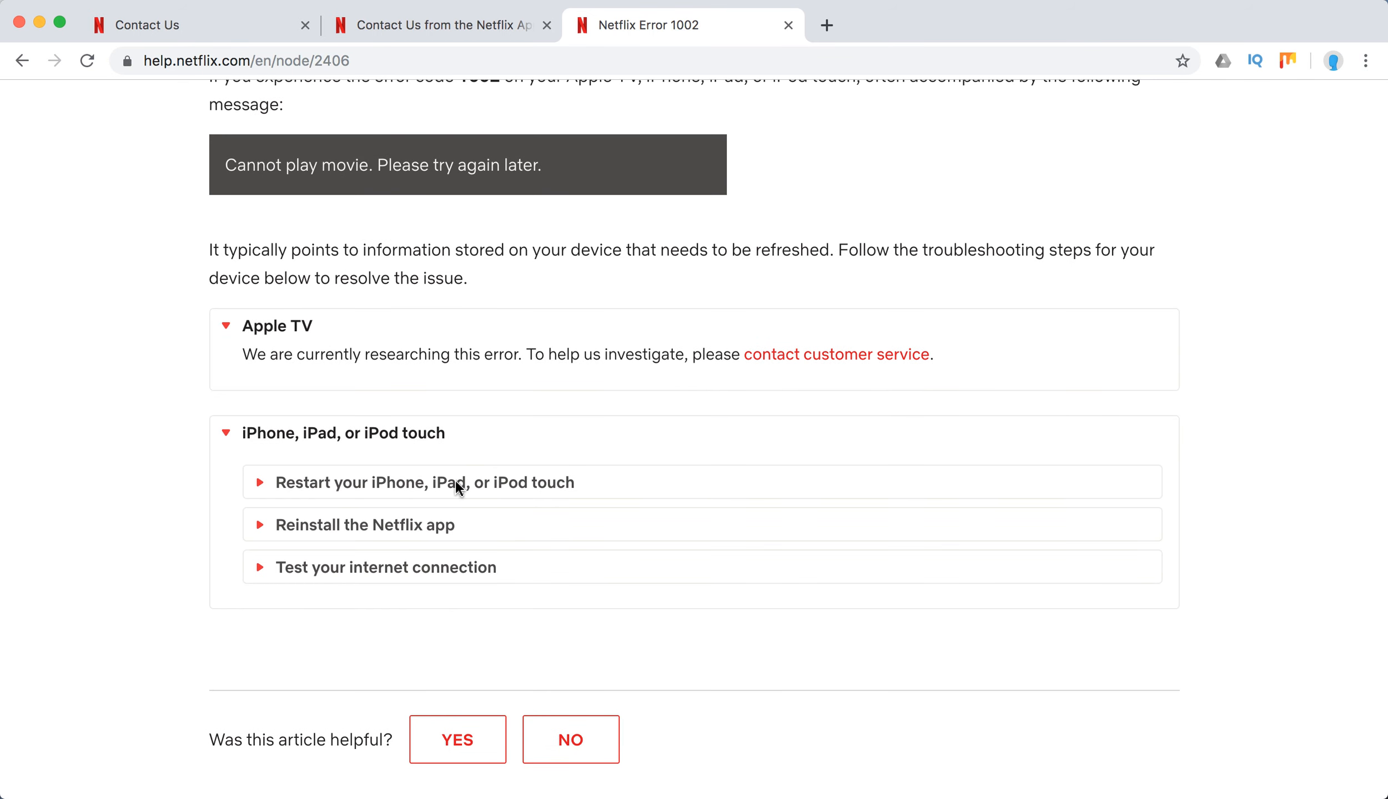
pyautogui.click(423, 482)
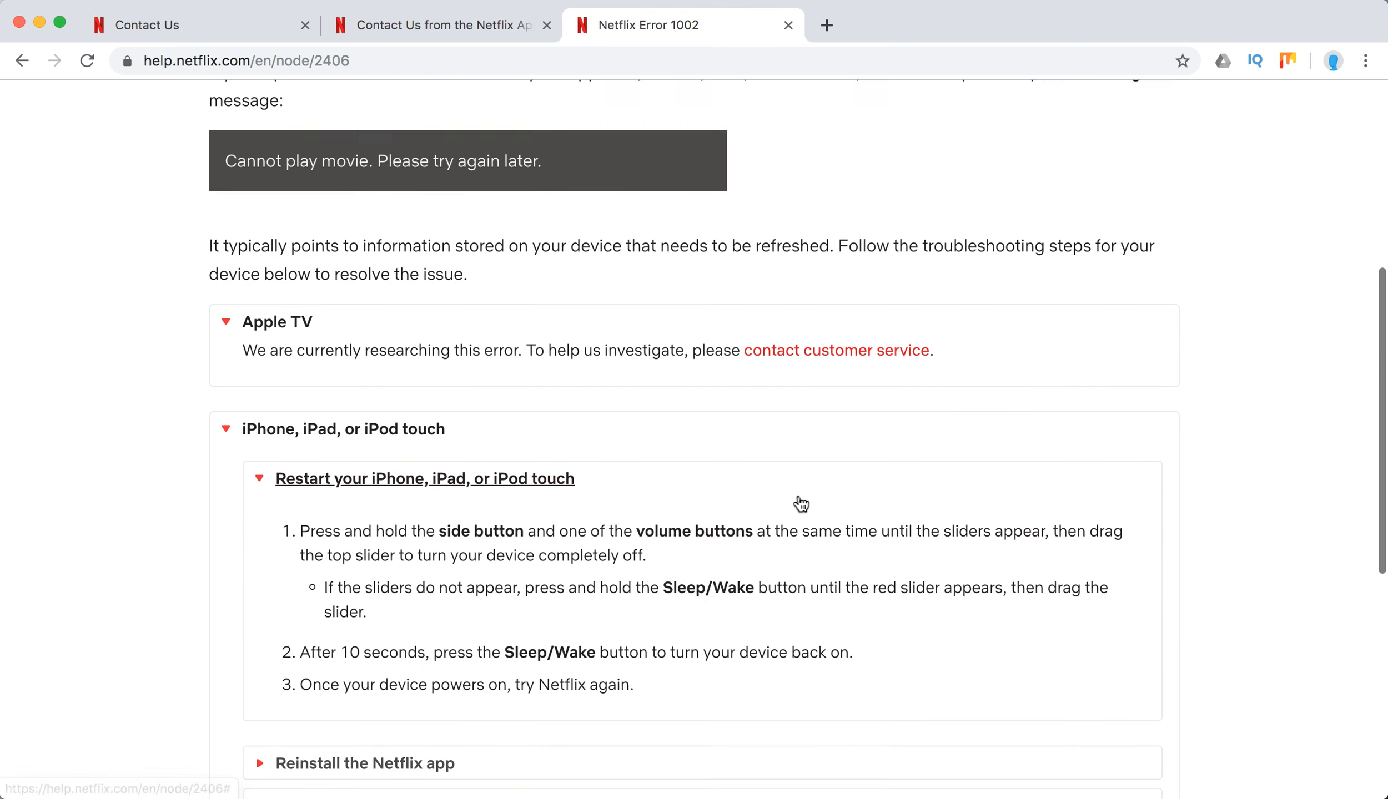
pyautogui.scroll(-3)
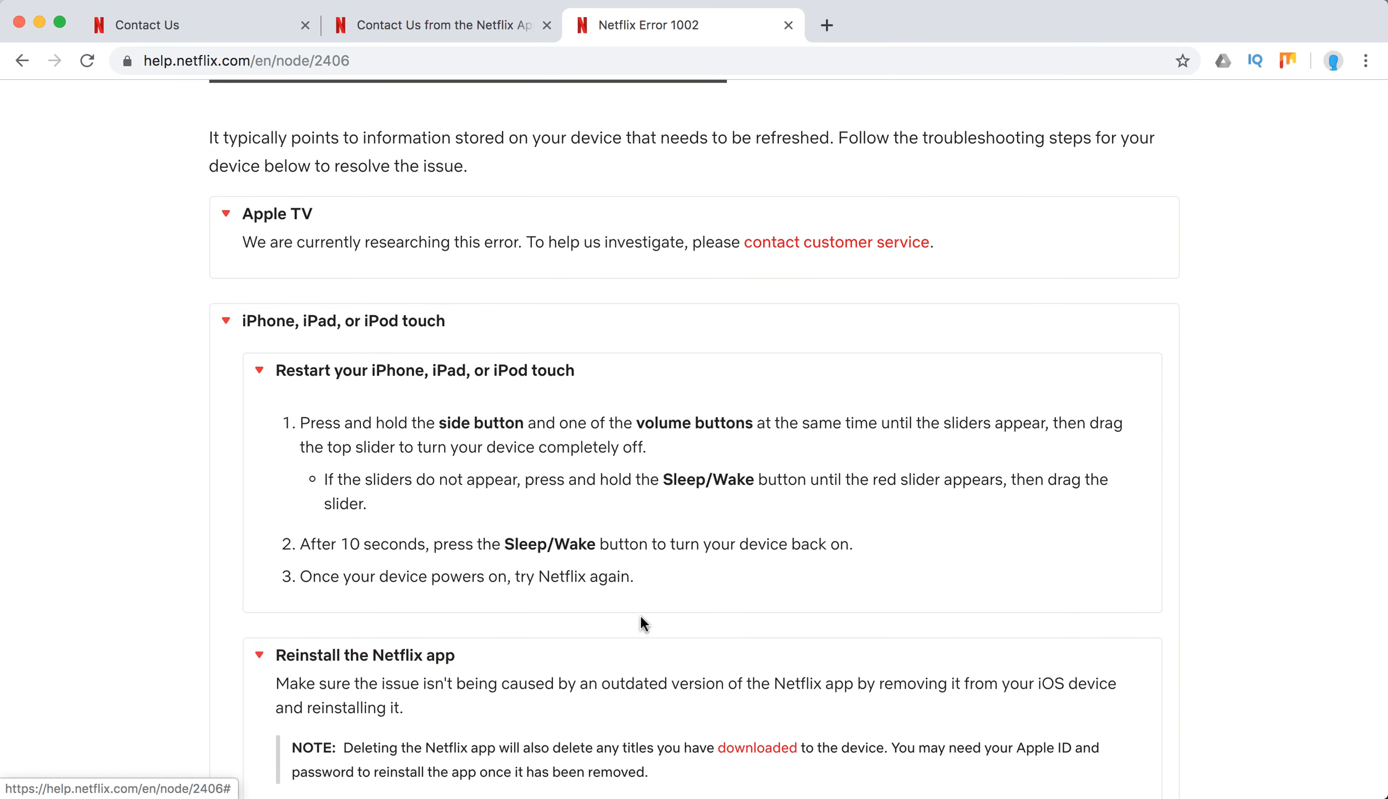
pyautogui.scroll(-3)
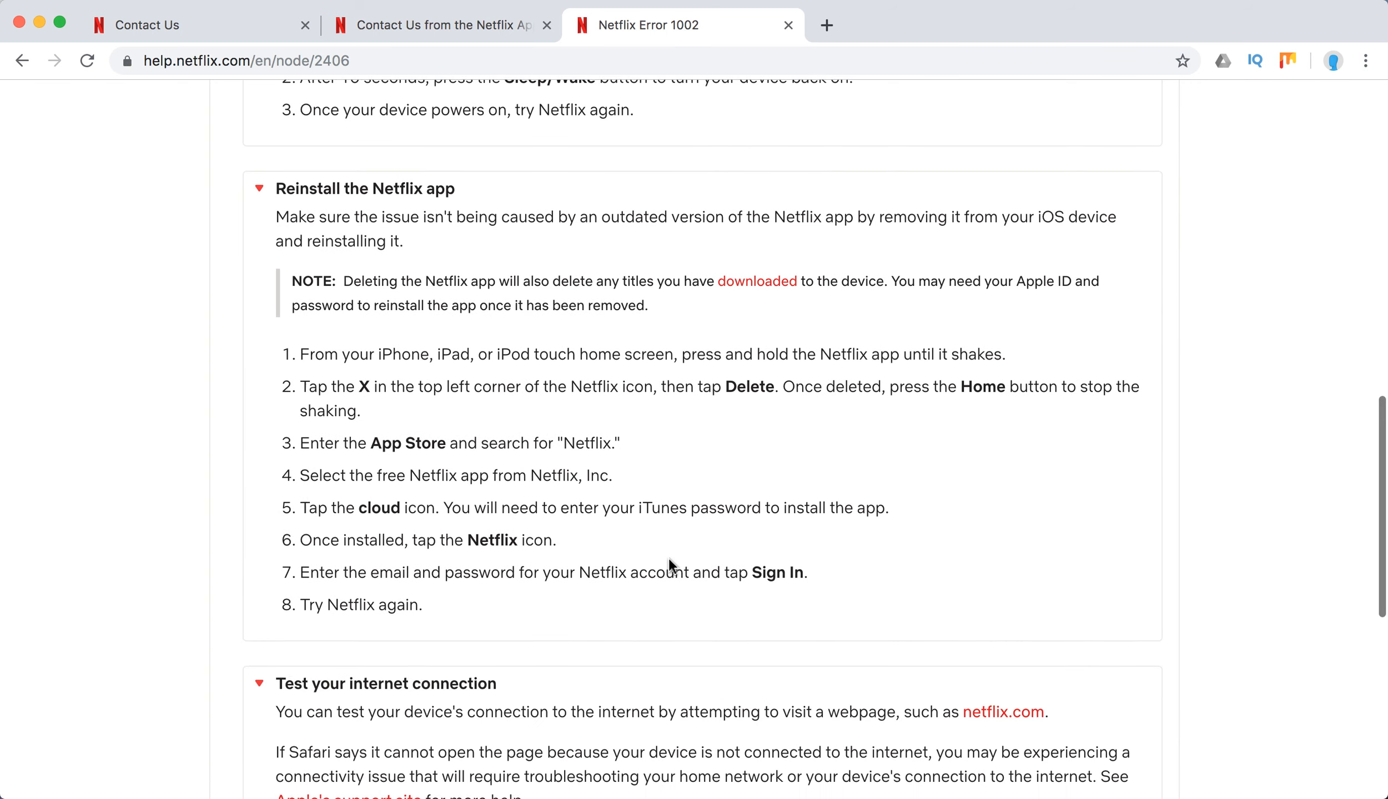
pyautogui.scroll(-3)
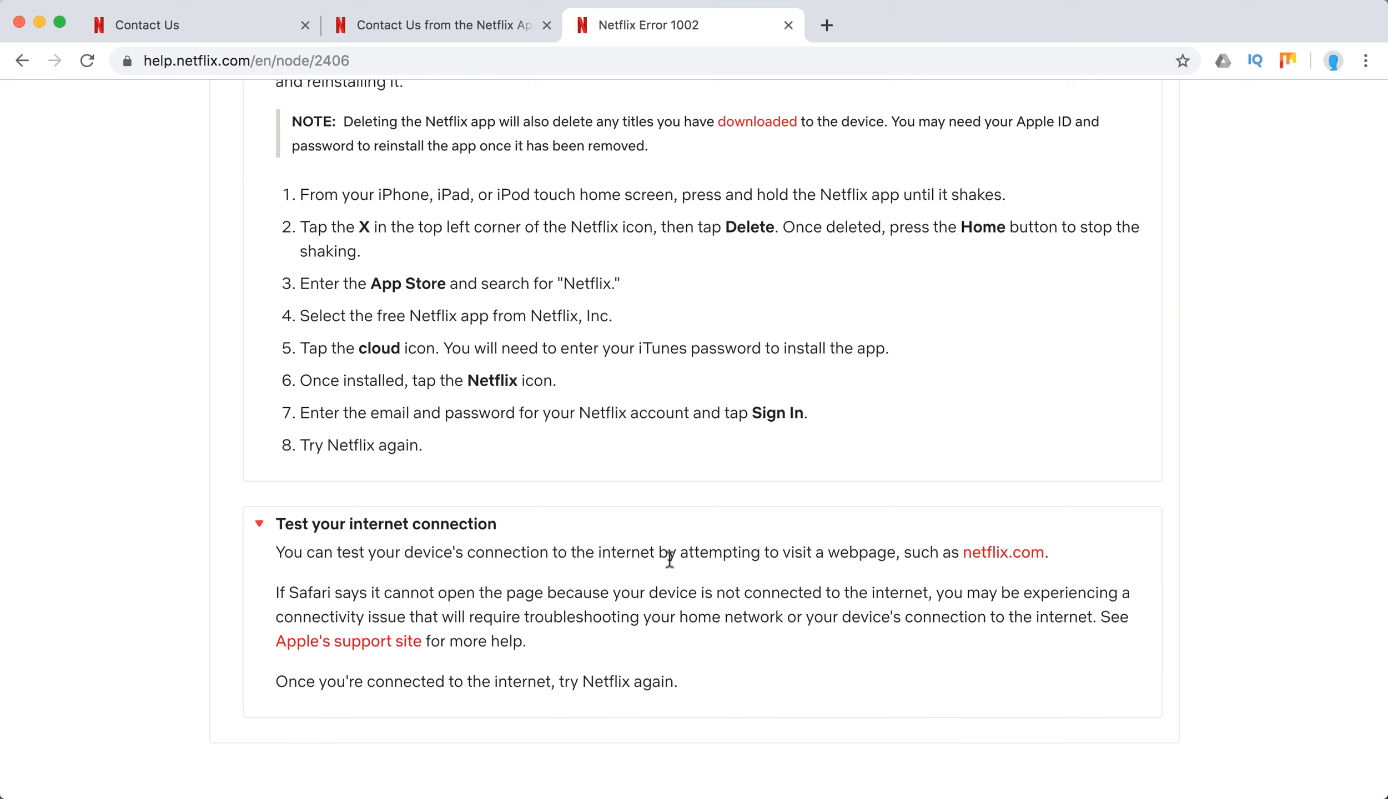
pyautogui.moveTo(819, 545)
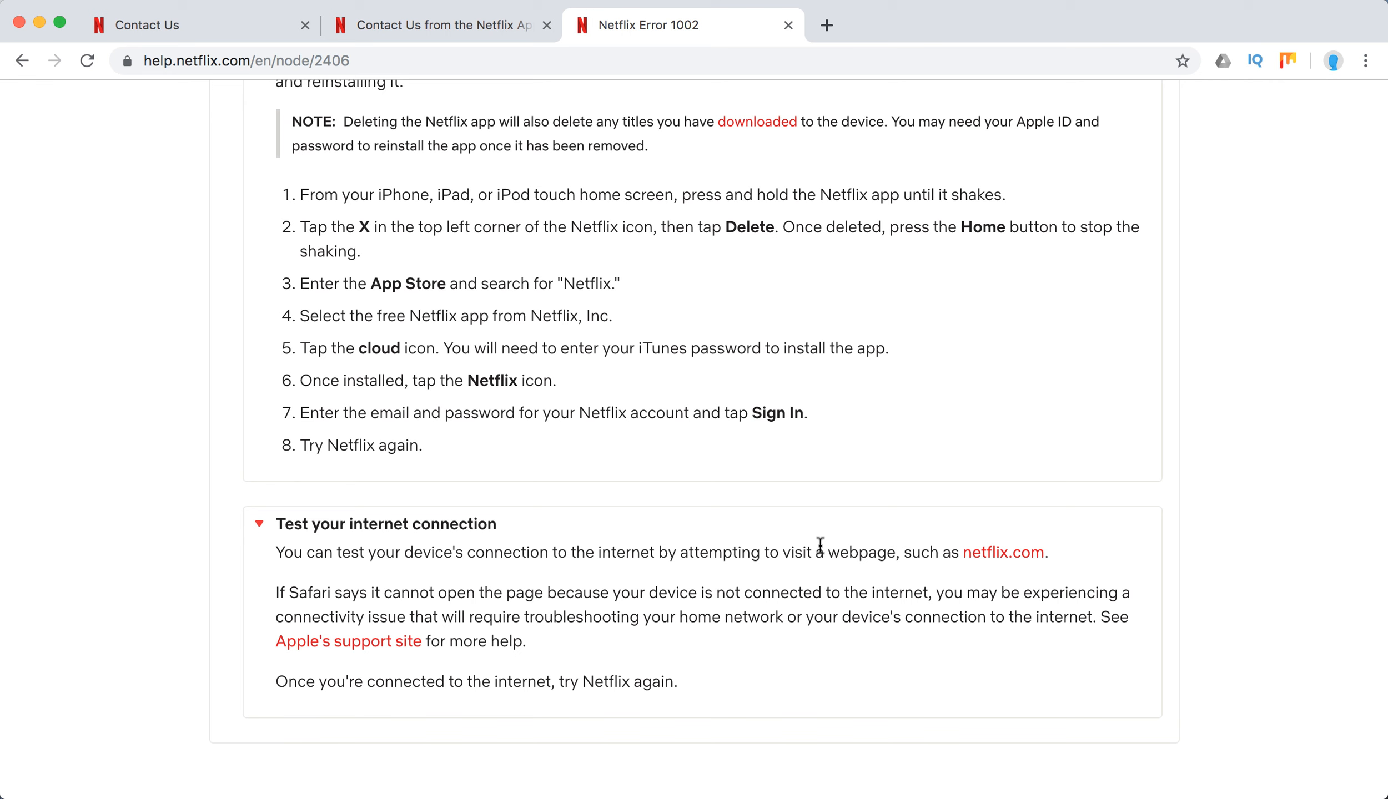
pyautogui.moveTo(737, 707)
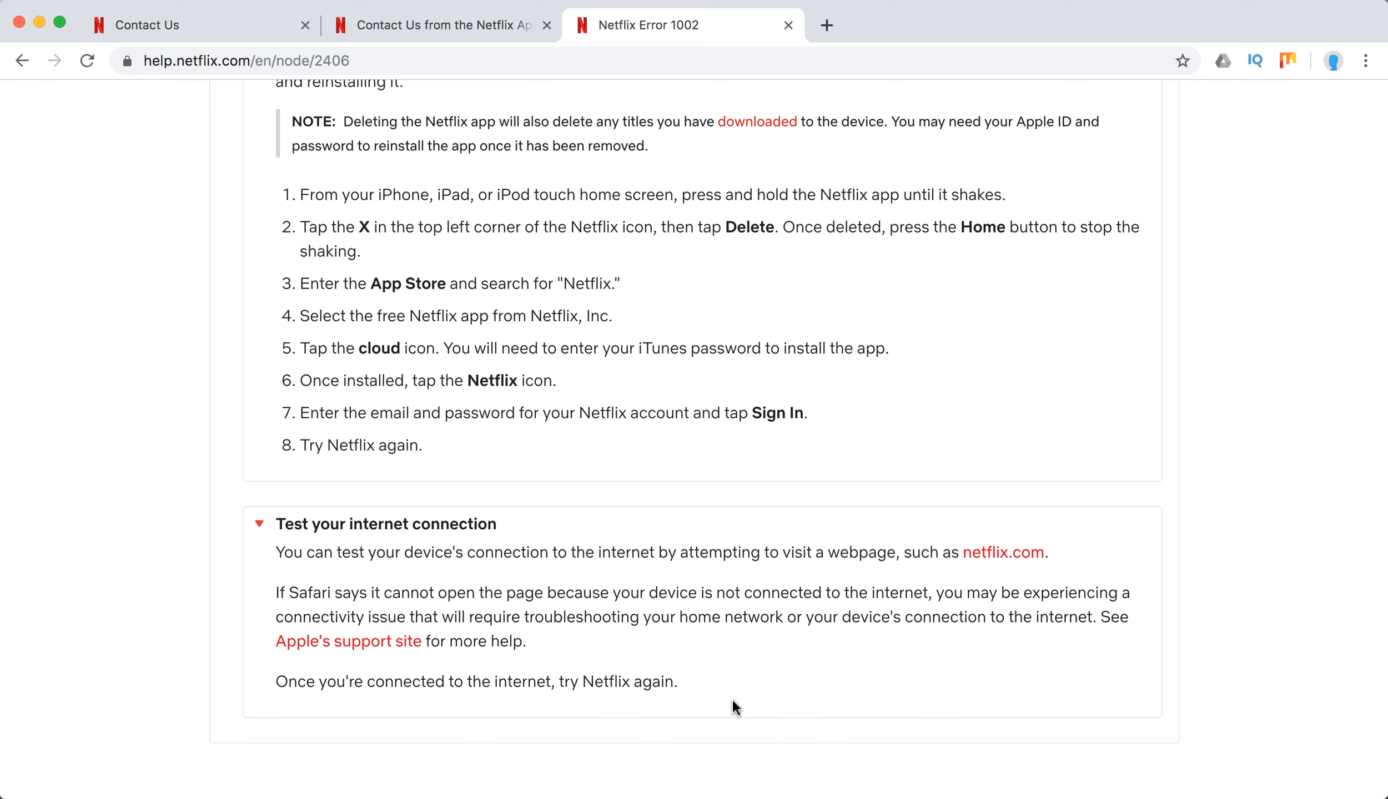
pyautogui.scroll(3)
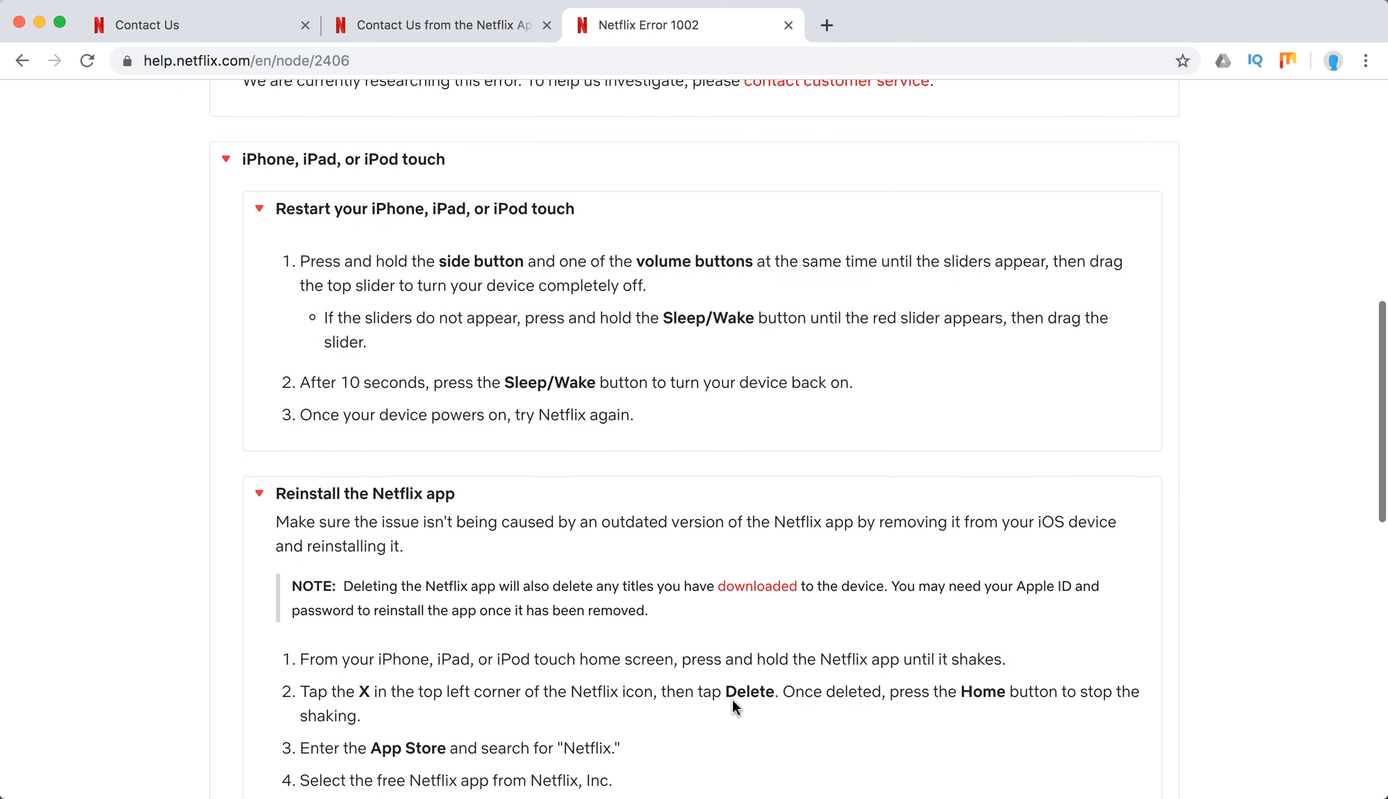
pyautogui.scroll(3)
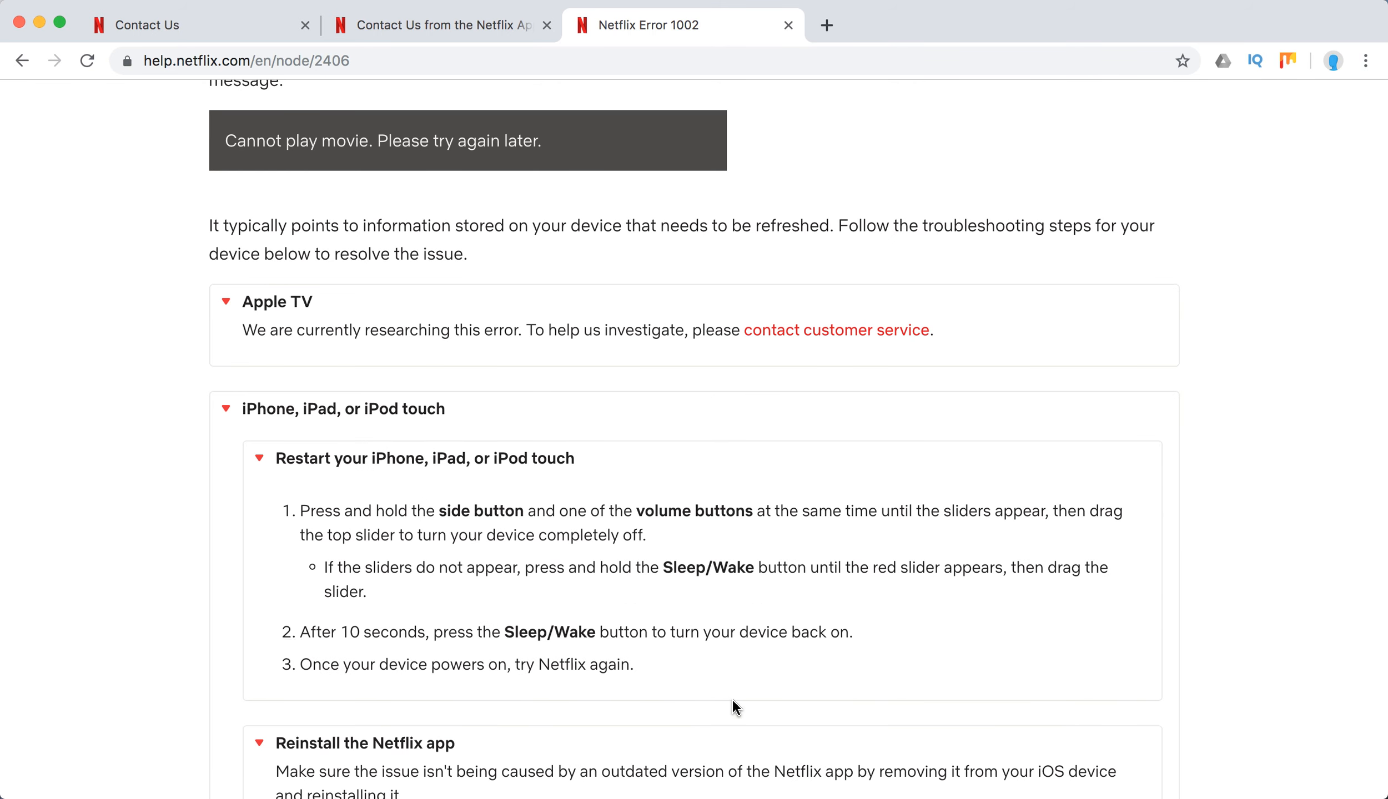
pyautogui.scroll(3)
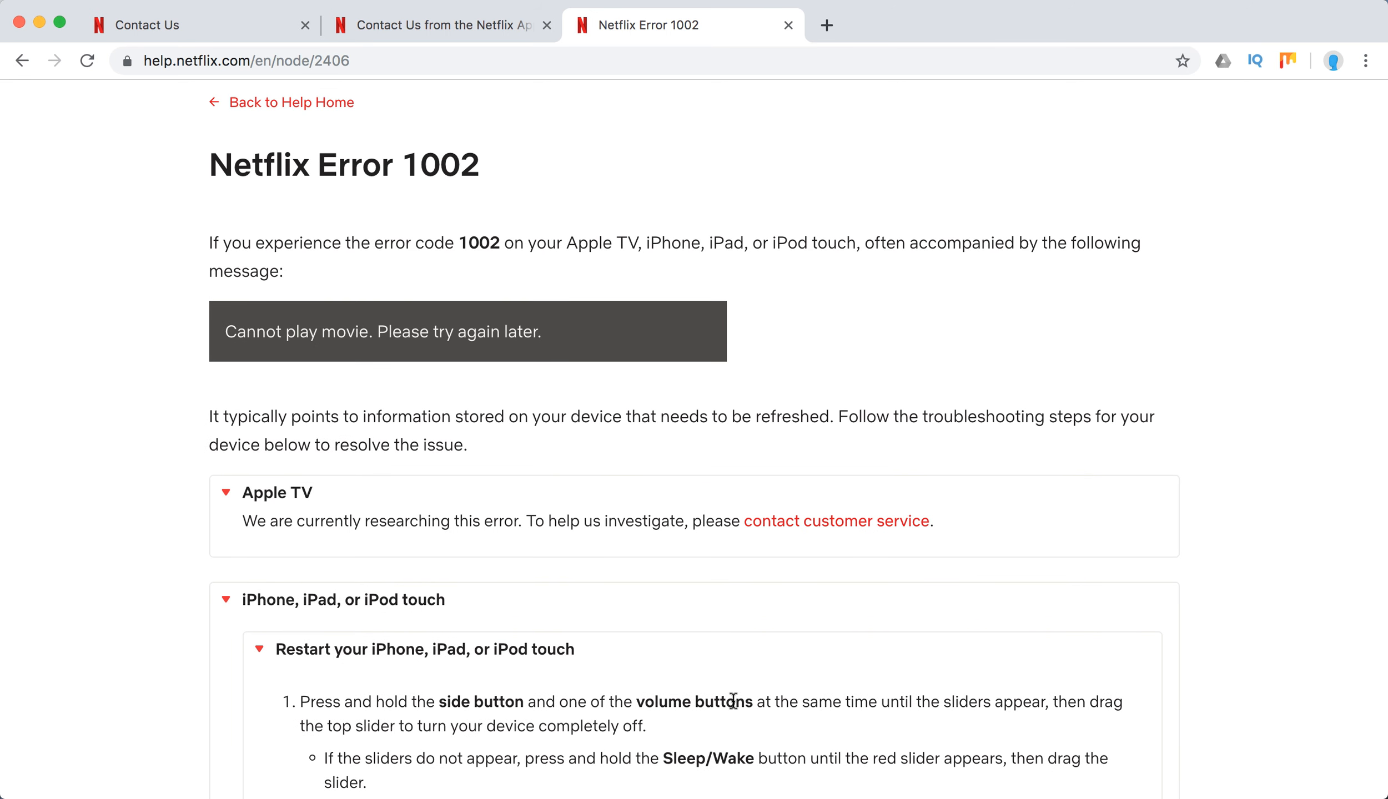
pyautogui.scroll(-3)
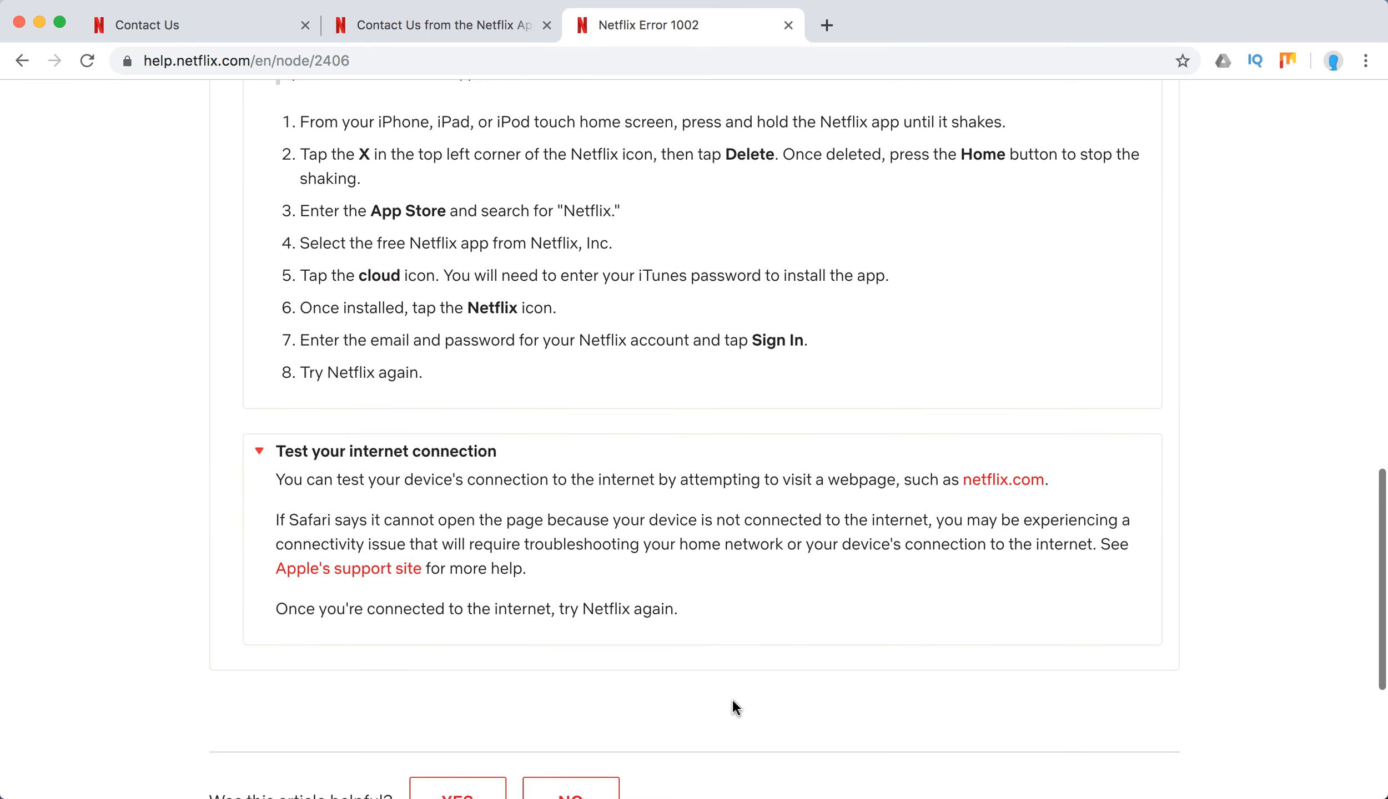
pyautogui.scroll(3)
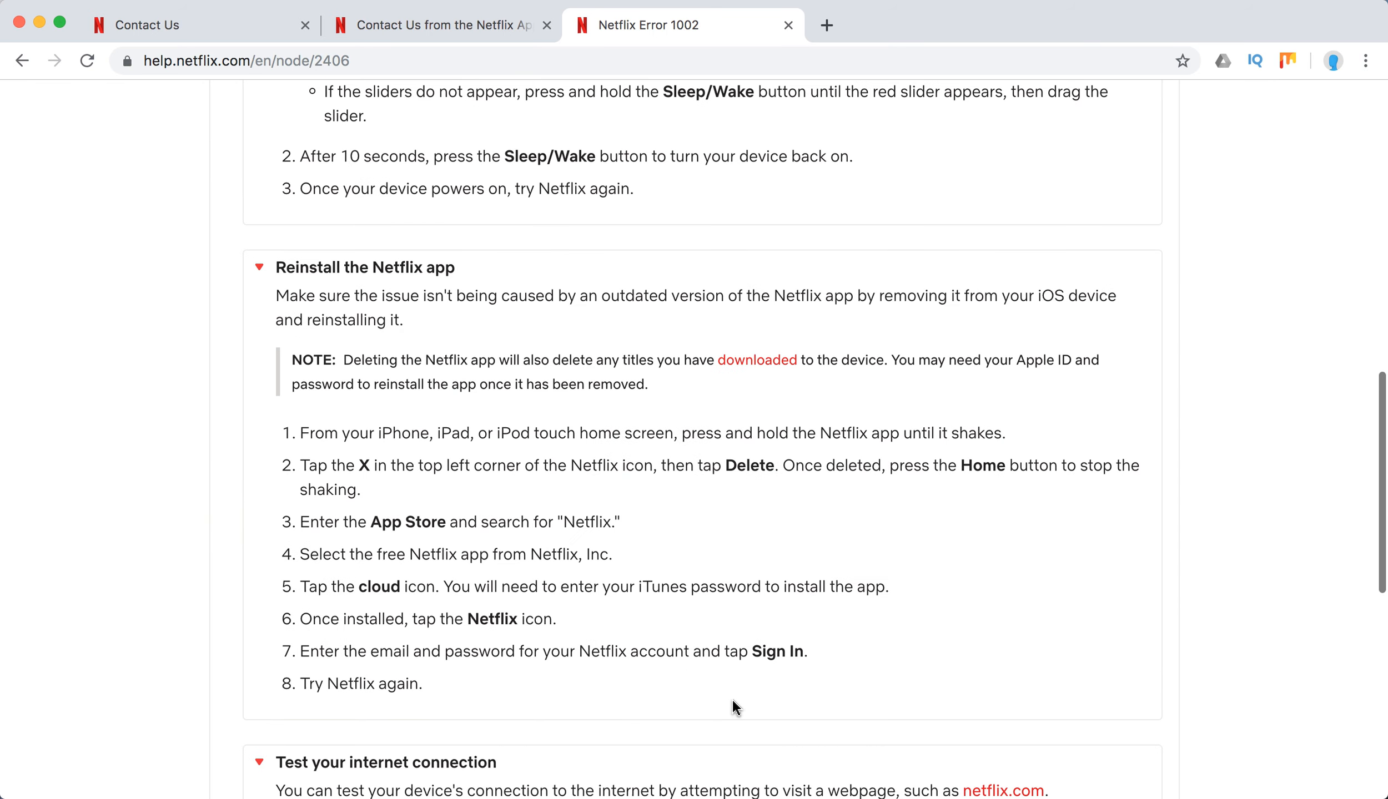
pyautogui.scroll(-3)
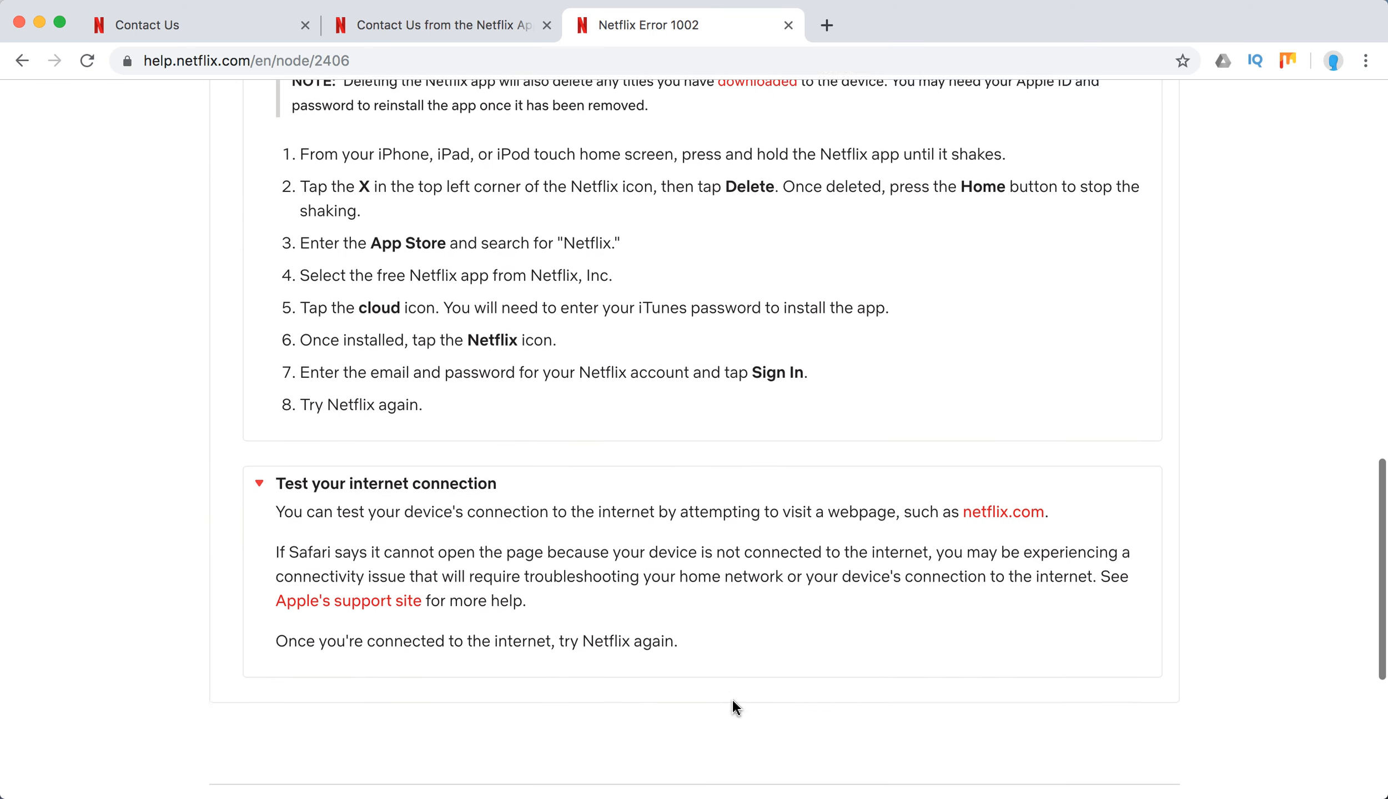
pyautogui.scroll(3)
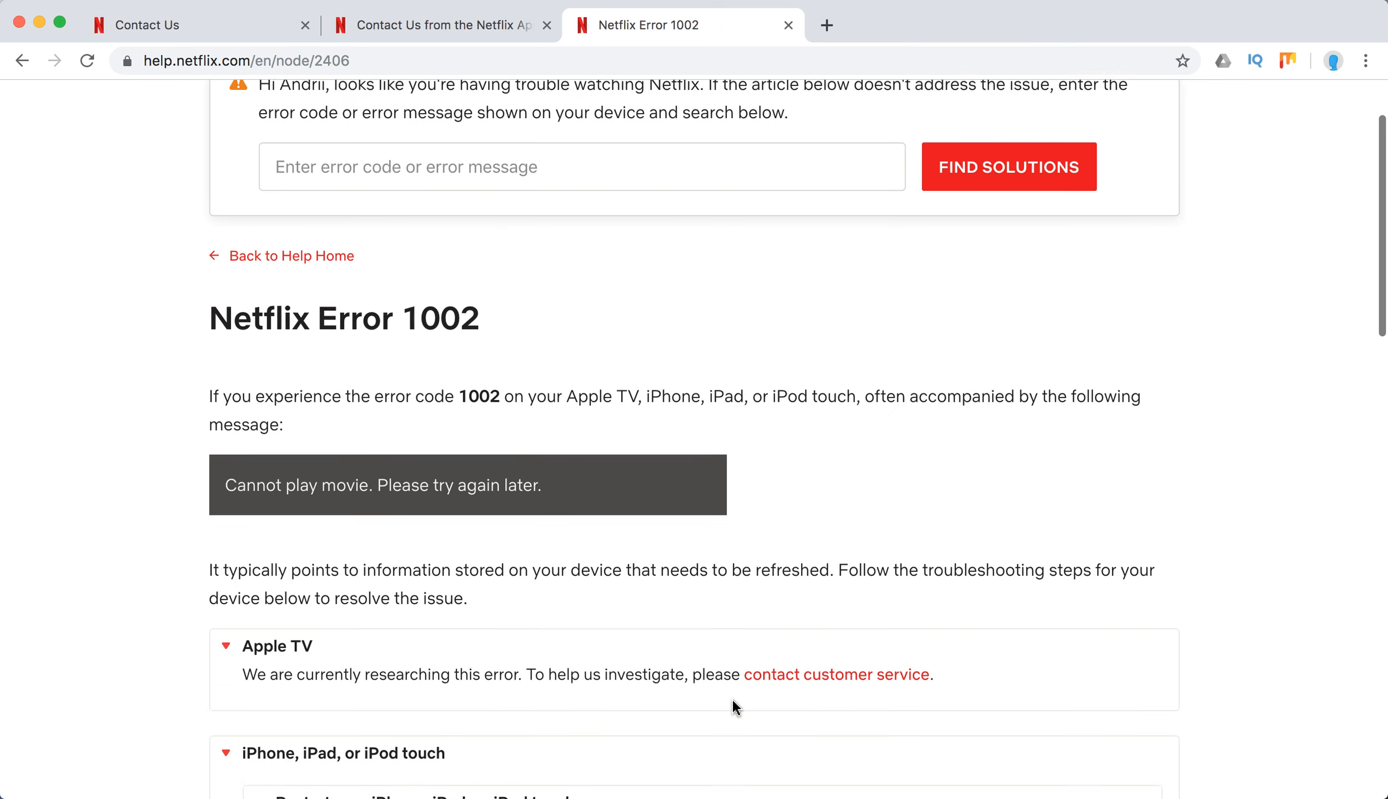